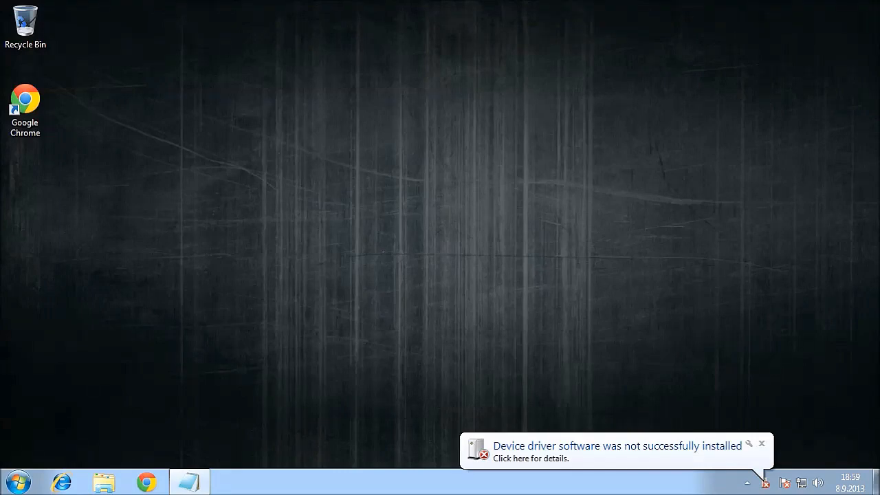
Step: Reach Device Manager through Computer > Properties from the Start menu
right_click(209, 301)
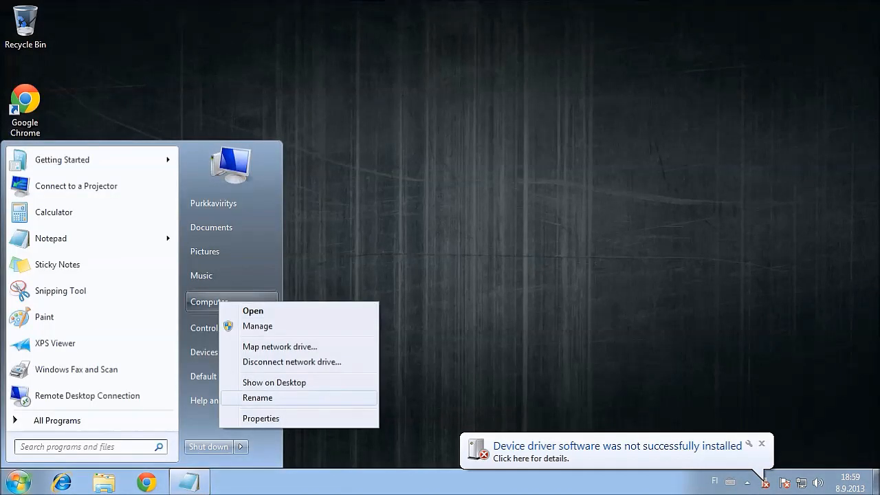
left_click(261, 418)
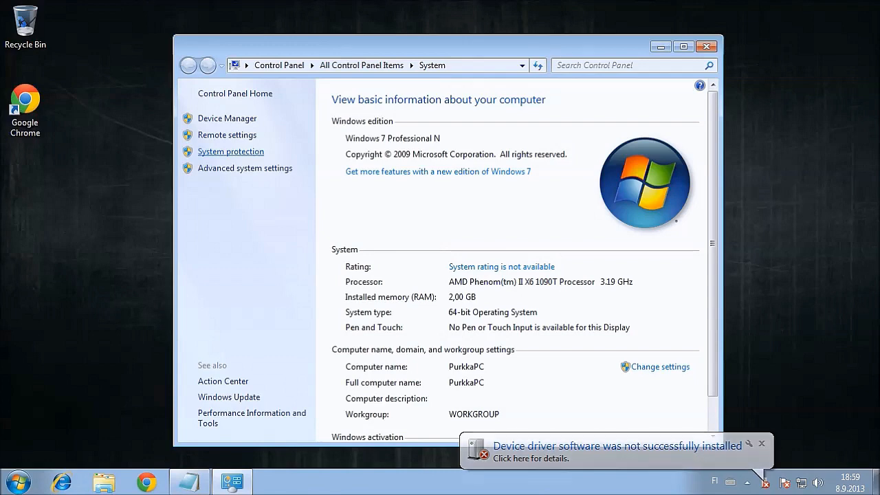
left_click(228, 118)
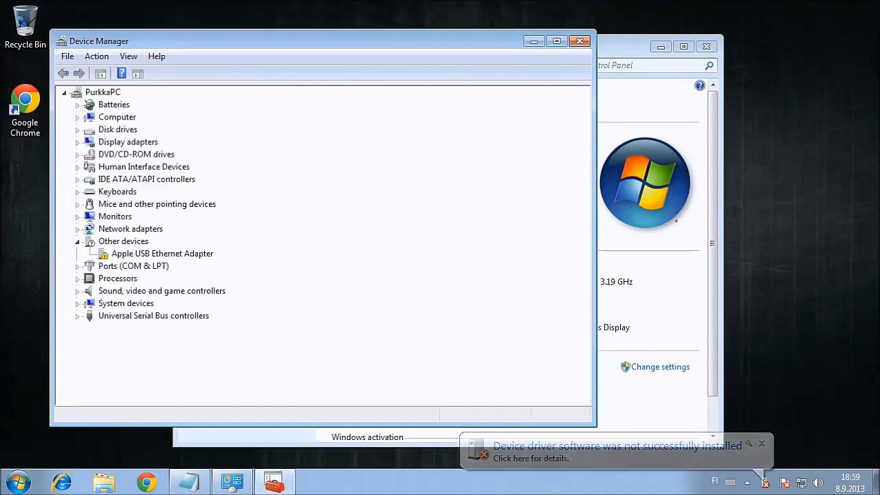
Step: View the Apple USB Ethernet Adapter's hardware IDs and pick USB\VID_05AC&PID_1402 without revision
double_click(163, 253)
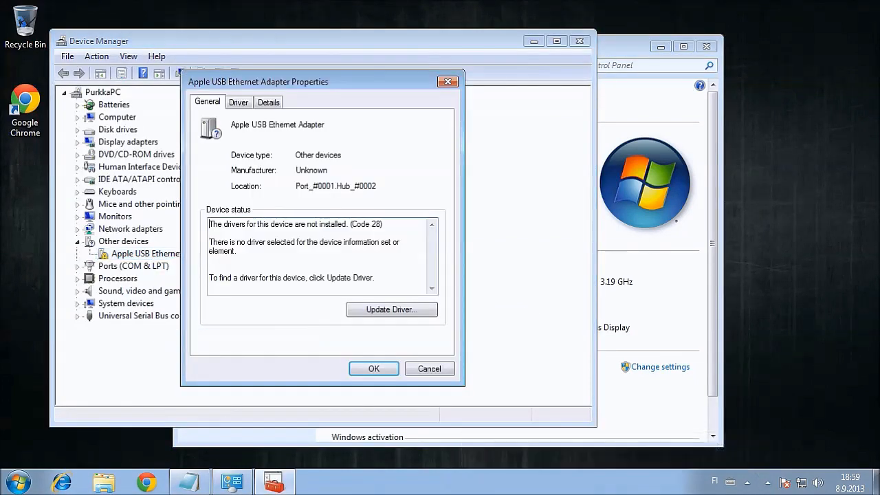
left_click(268, 102)
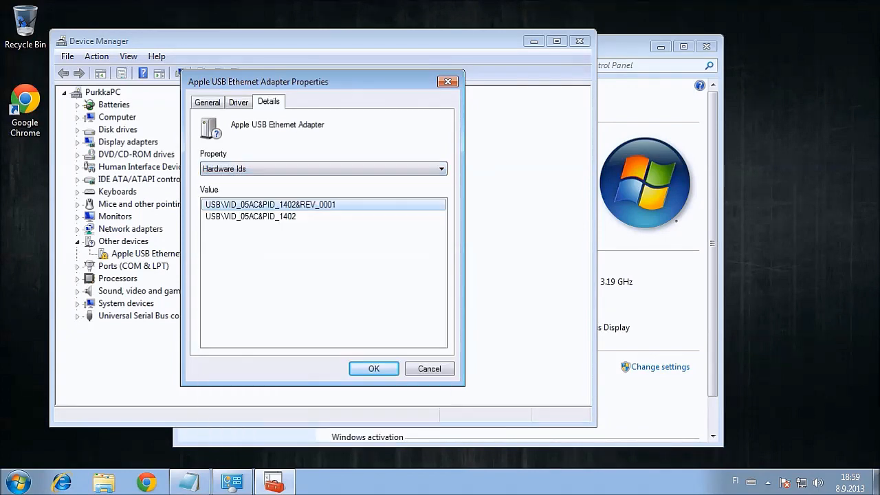
left_click(250, 216)
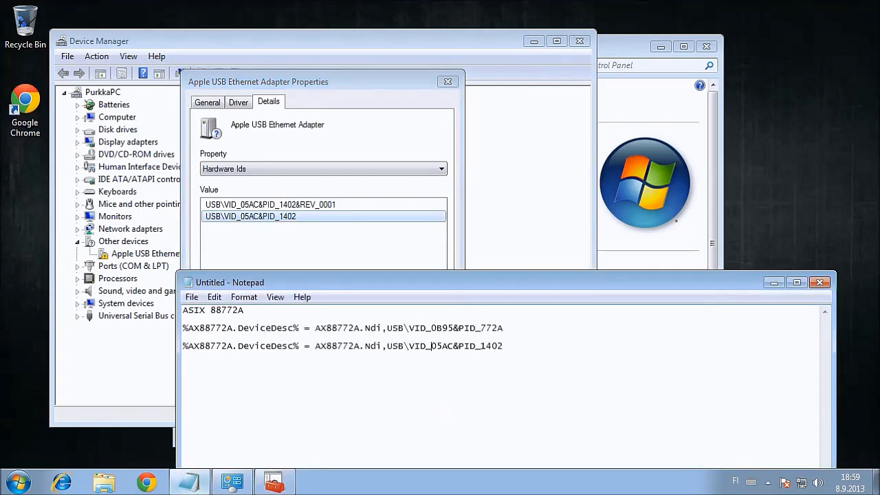
Step: Copy the noted 'ASIX 88772A' chip name from Notepad to search it in Chrome
right_click(213, 311)
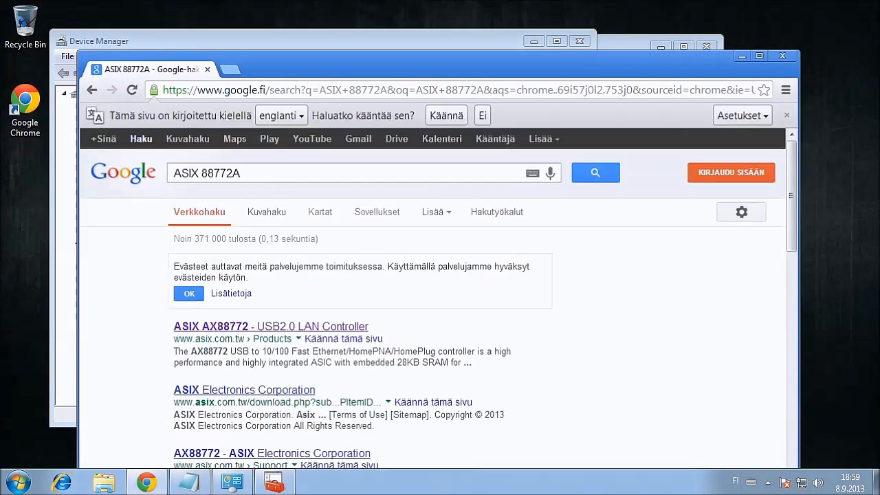
Step: From the ASIX AX88772 product page's Drivers list, agree to the notice and download the AX88772A_760_772 zip
left_click(269, 325)
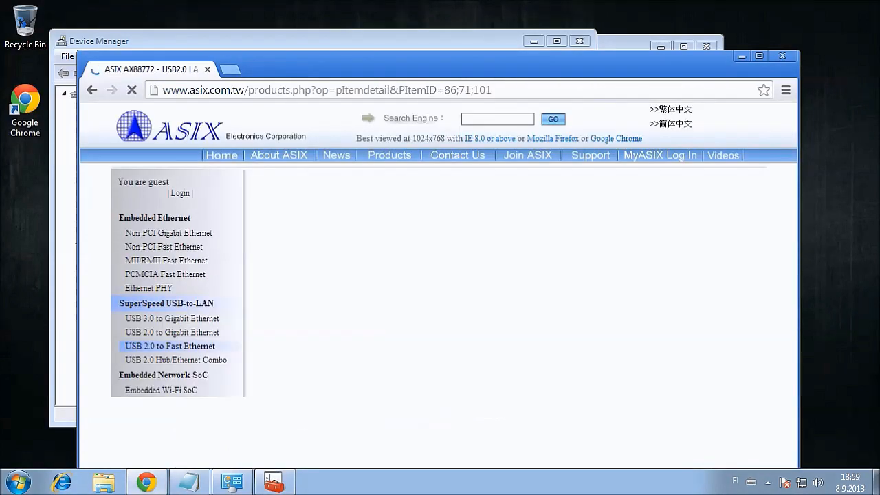
scroll("down", 3)
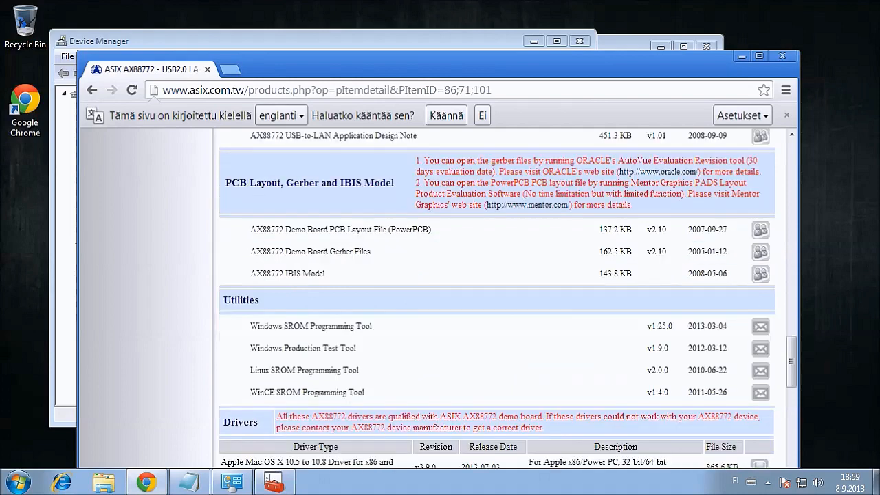
scroll("down", 3)
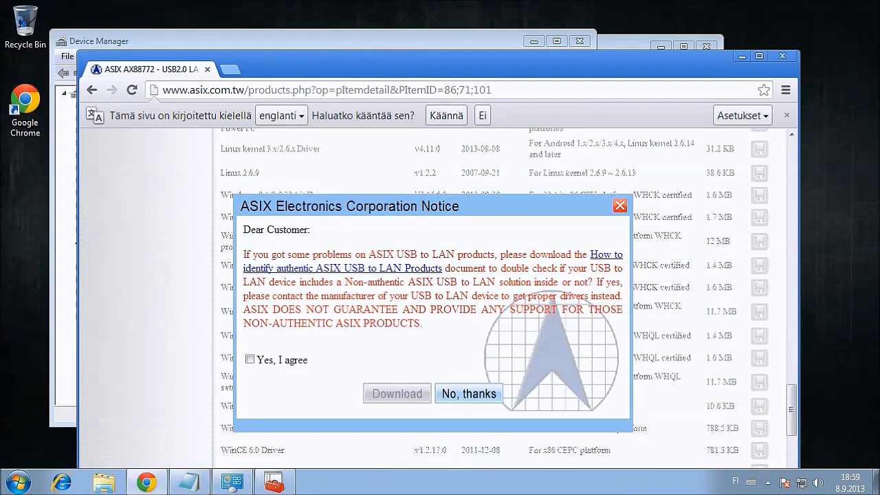
left_click(251, 359)
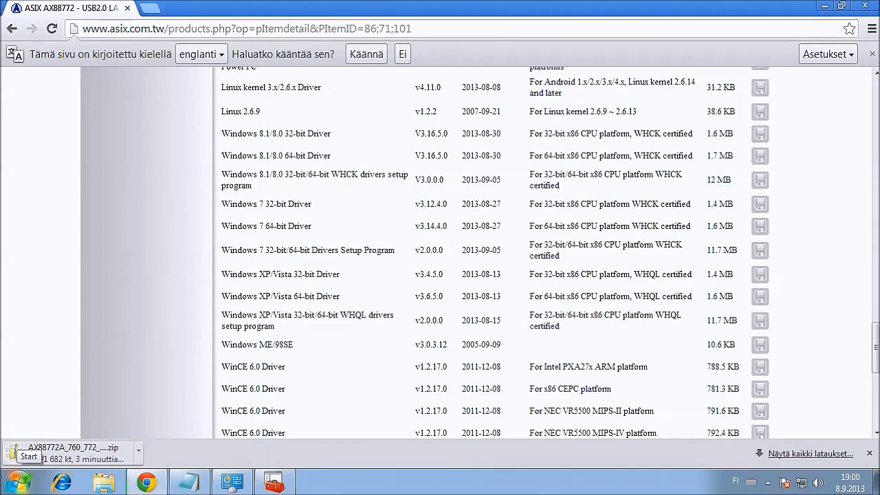
Step: Launch cmd.exe as administrator from the Start search and allow it to make changes
left_click(26, 478)
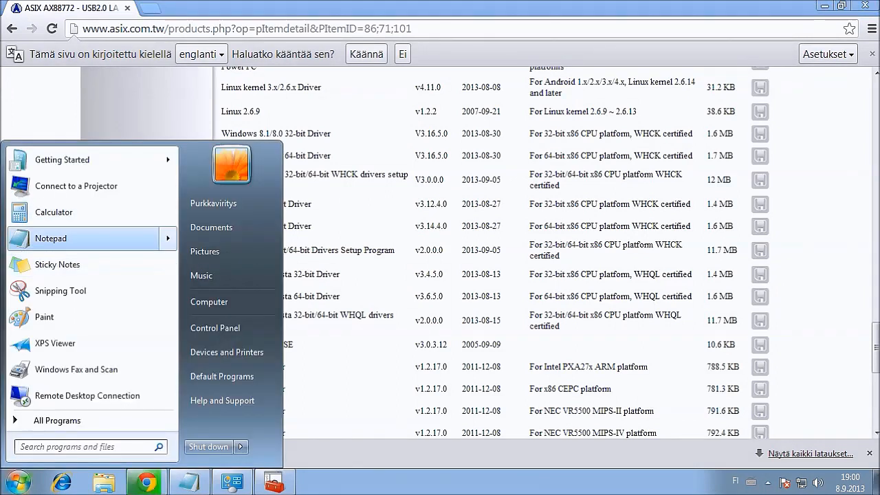
type("cmd")
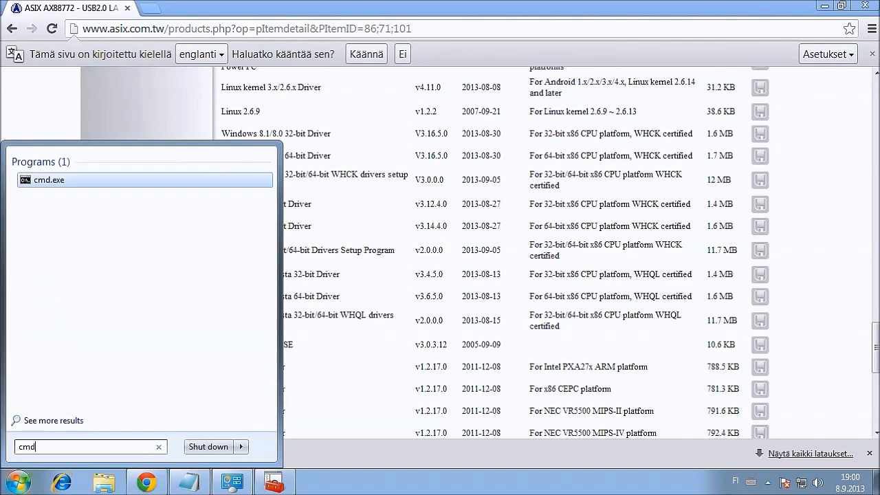
right_click(48, 179)
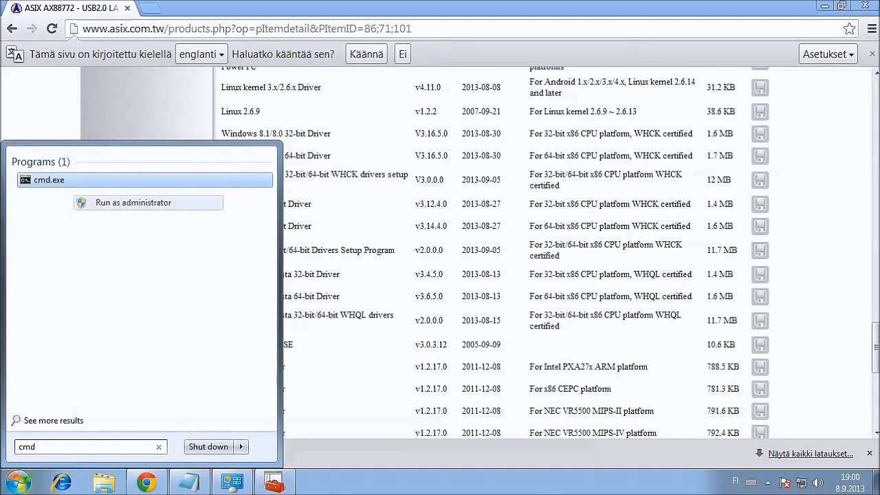
left_click(132, 202)
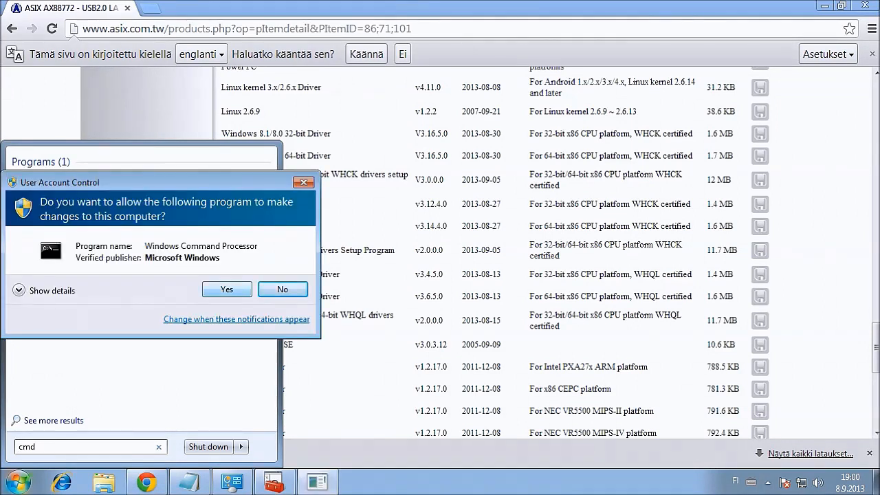
left_click(226, 288)
type("bcdedit.exe")
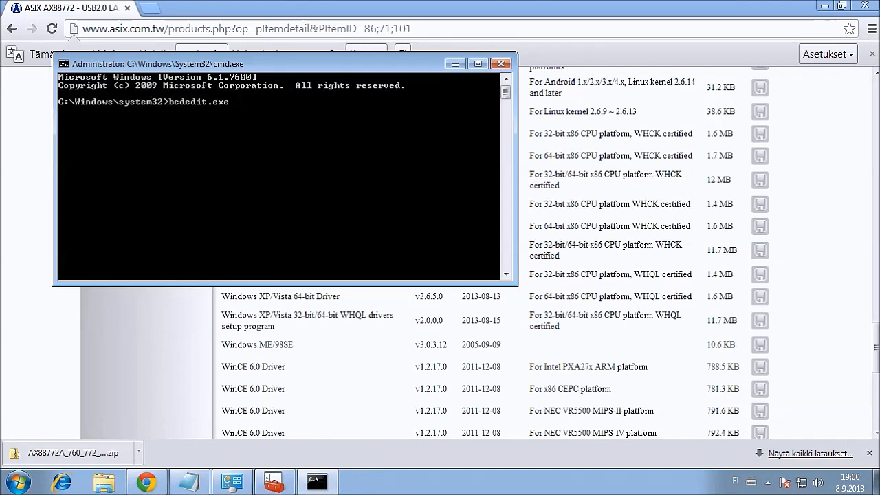
Step: Run 'bcdedit.exe -set loadoptions DDISABLE_INTEGRITY_CHECKS', then begin the TESTSIGNING ON command
type("-set loadoptions DDISABLE_INTEG")
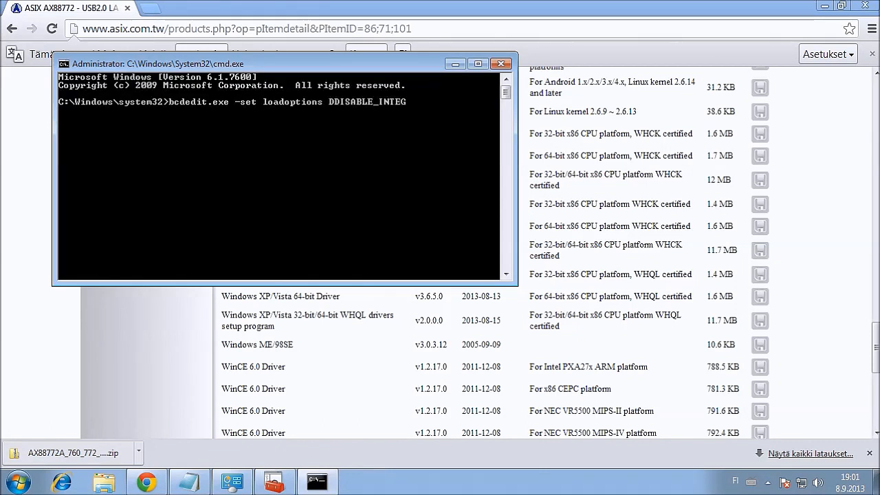
type("RITY_CHECKS")
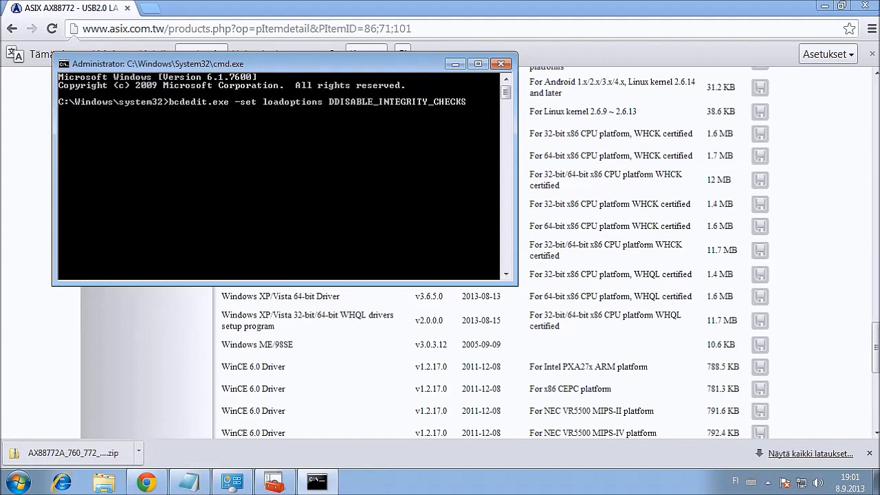
key("enter")
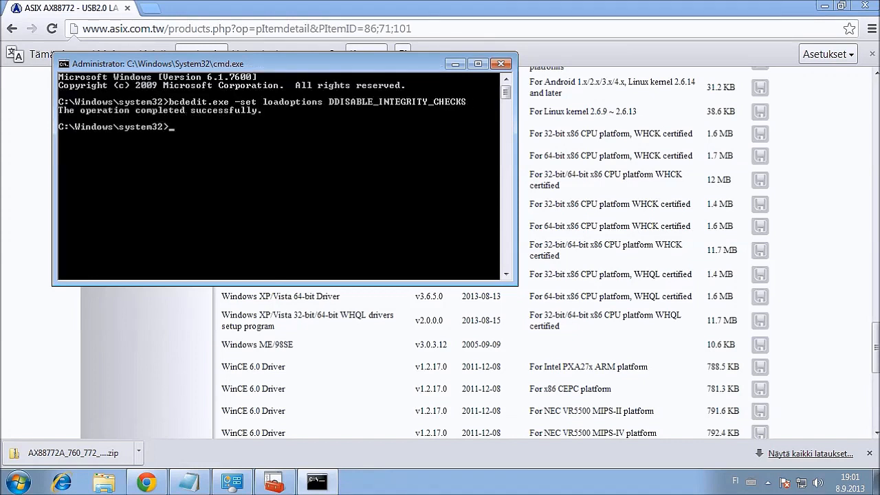
type("bcdedit.exe -set Testsigning on")
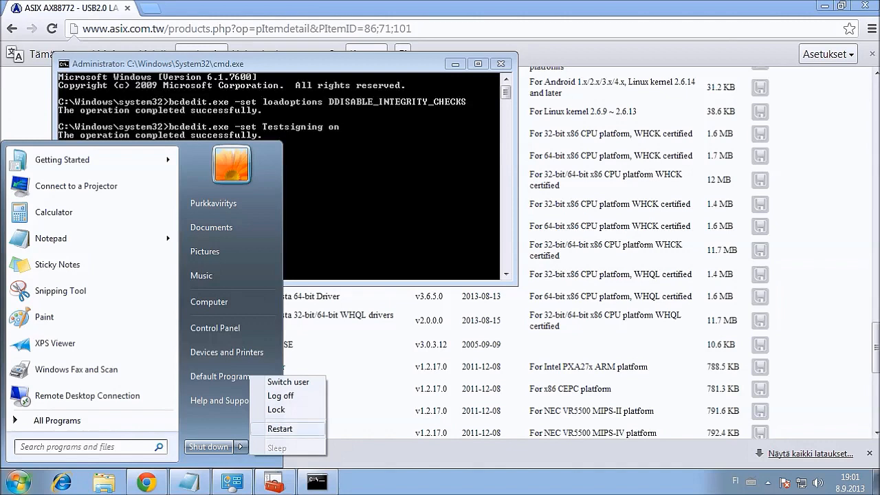
mouse_move(280, 429)
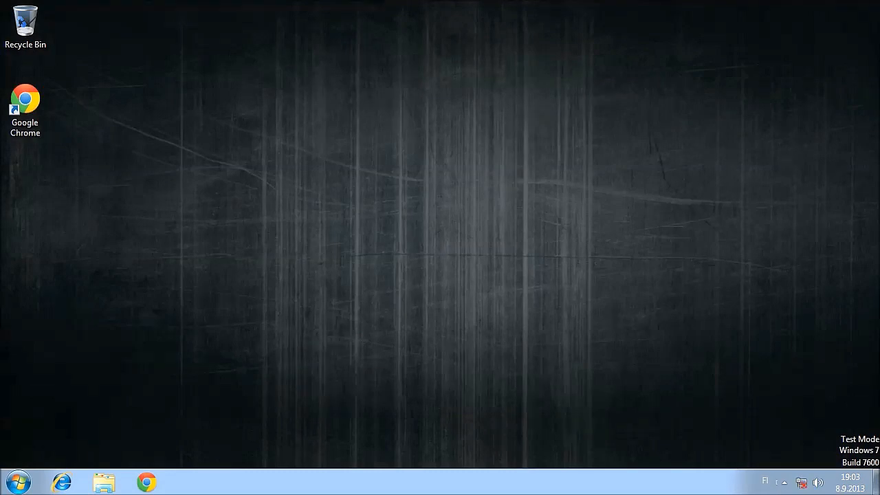
Step: Bring up the 111.txt hardware-ID notes from the Documents library
left_click(105, 481)
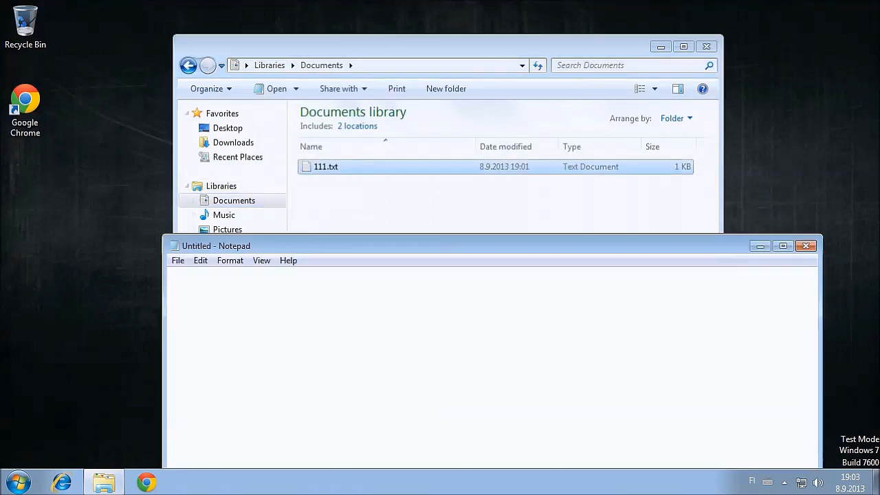
double_click(325, 166)
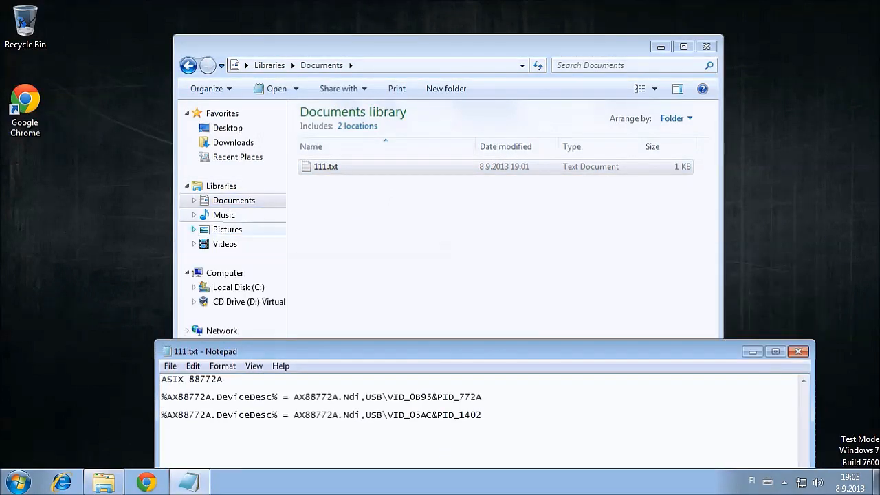
Step: Extract the AX88772A driver zip into the suggested folder and view its Ax88772.inf in Notepad
right_click(385, 129)
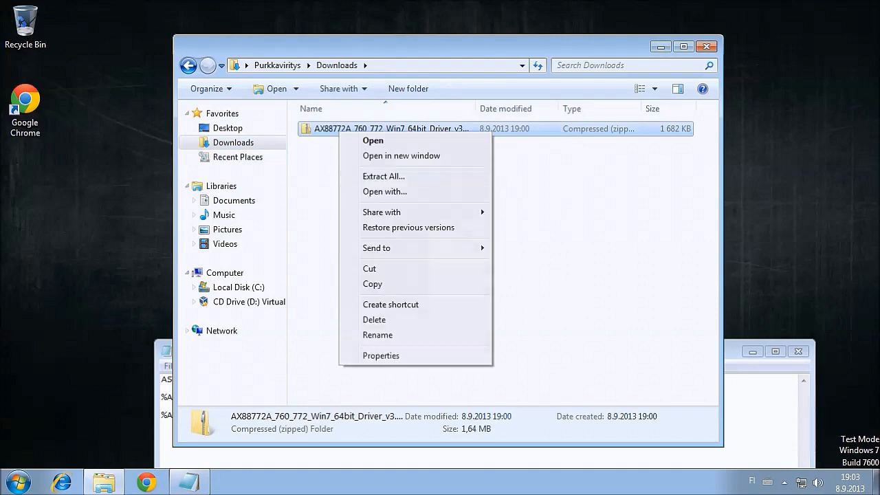
left_click(384, 176)
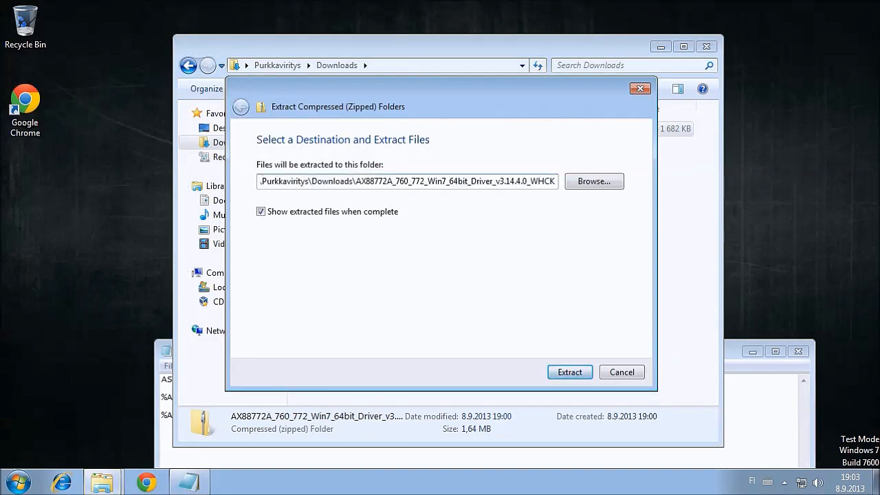
left_click(569, 371)
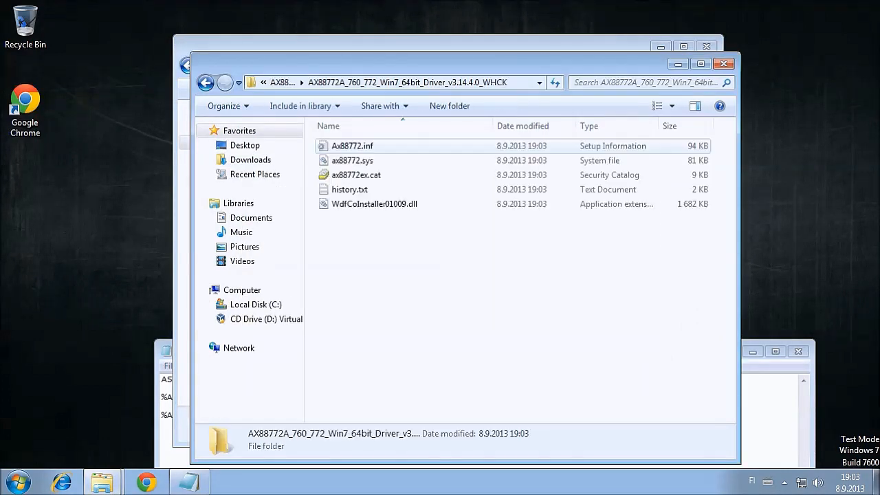
right_click(352, 146)
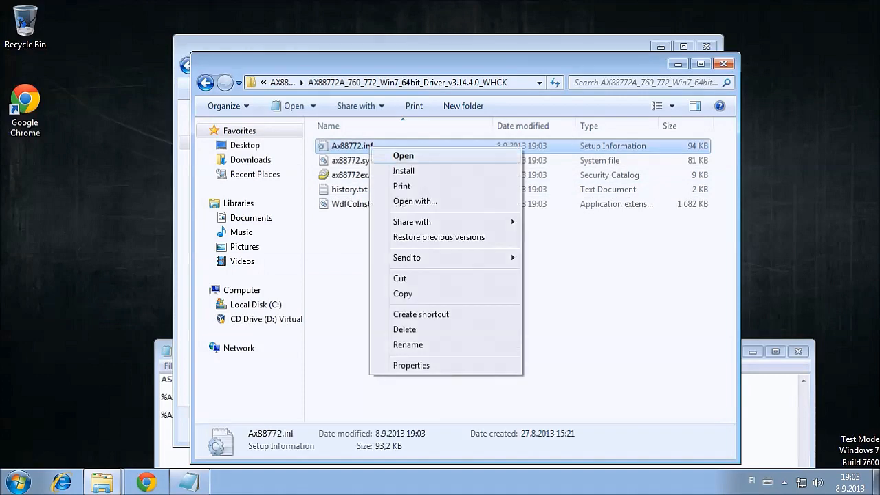
left_click(403, 155)
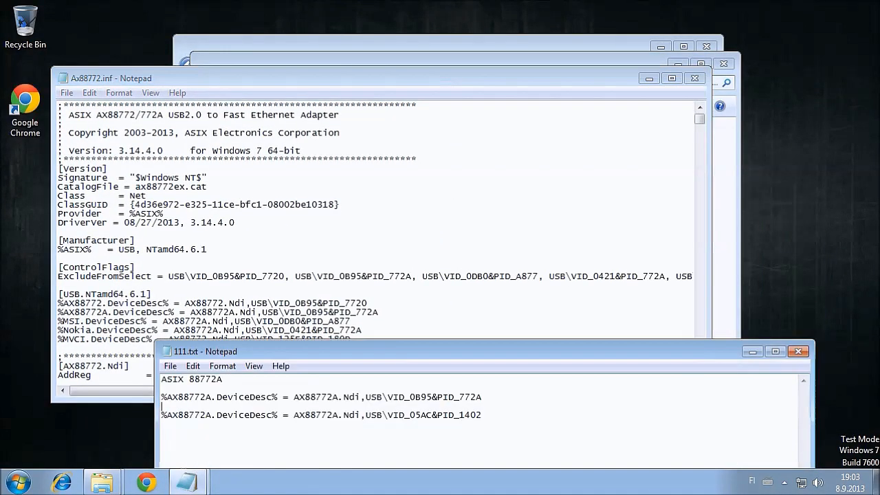
Step: Replace the inf's PID_772A device line with USB\VID_05AC&PID_1402 from the notes, then save and close
triple_click(322, 396)
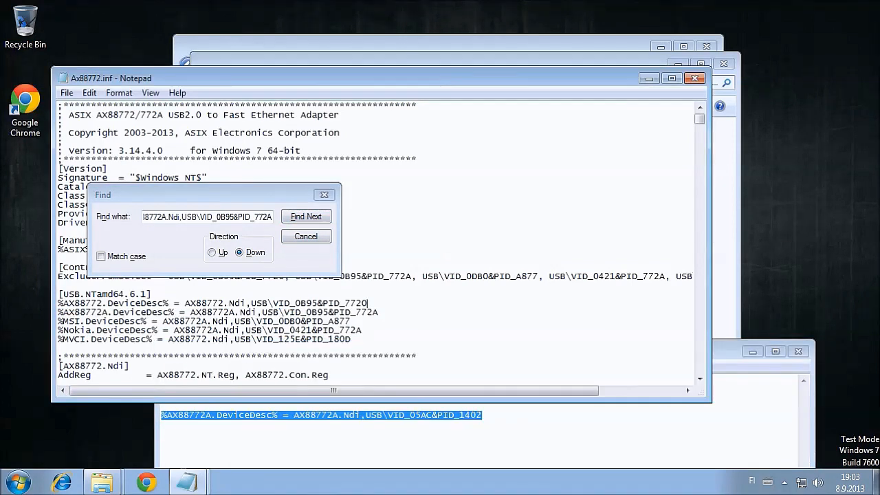
left_click(306, 216)
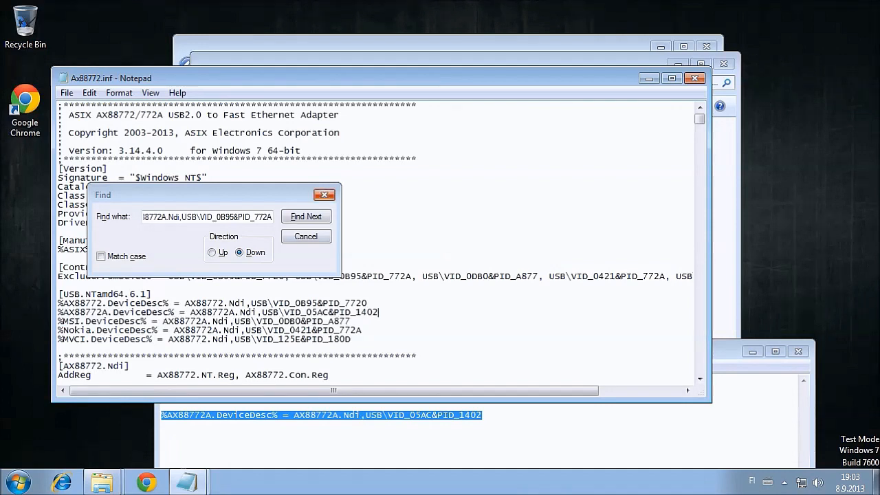
left_click(66, 93)
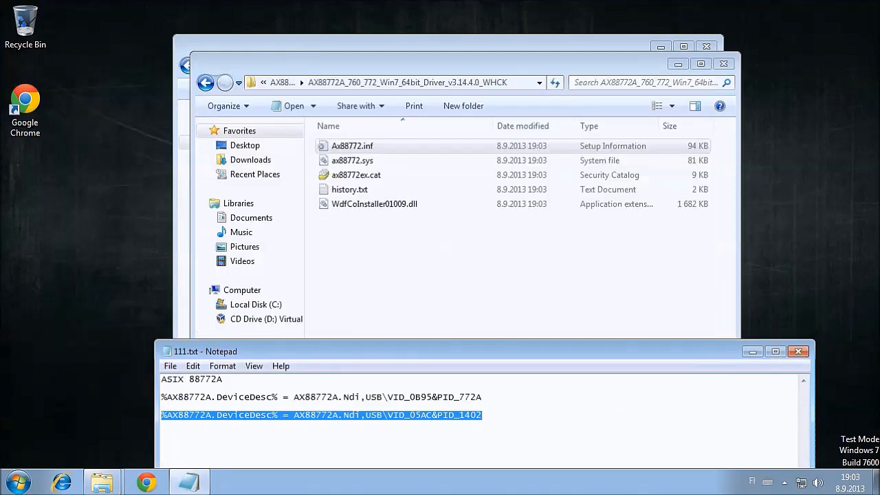
Step: Return to Device Manager via Start > Computer > Properties, with the adapter under Other devices
left_click(11, 481)
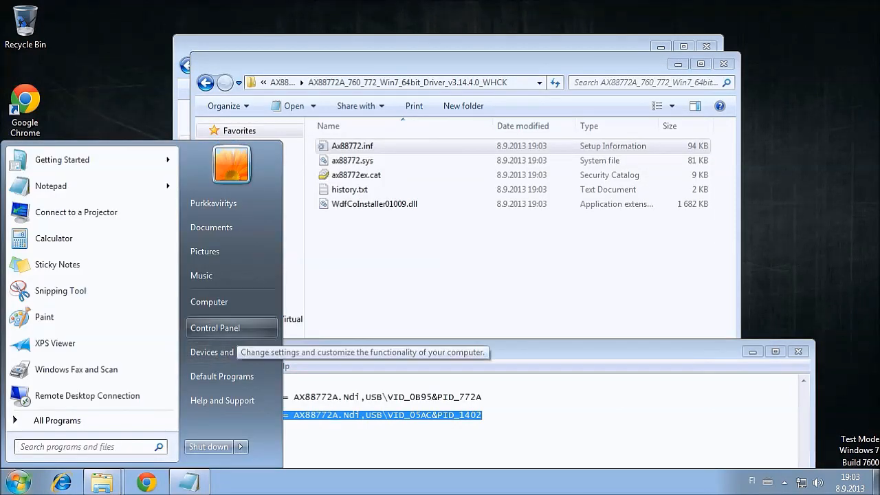
right_click(209, 302)
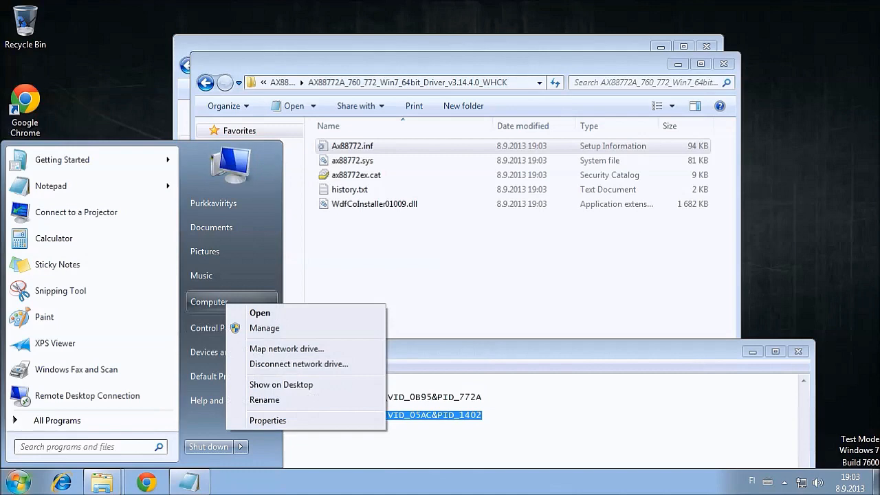
left_click(266, 421)
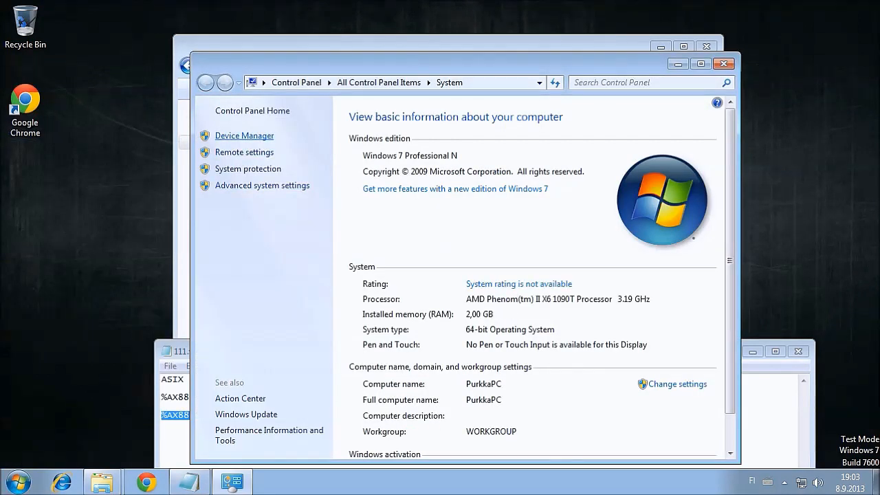
left_click(245, 136)
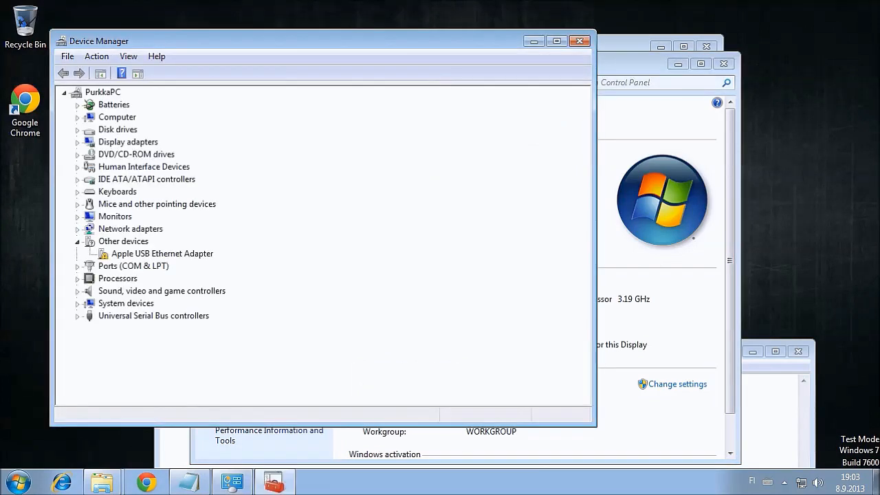
Step: Start Update Driver Software for the Apple USB Ethernet Adapter and choose to browse for a folder
right_click(162, 253)
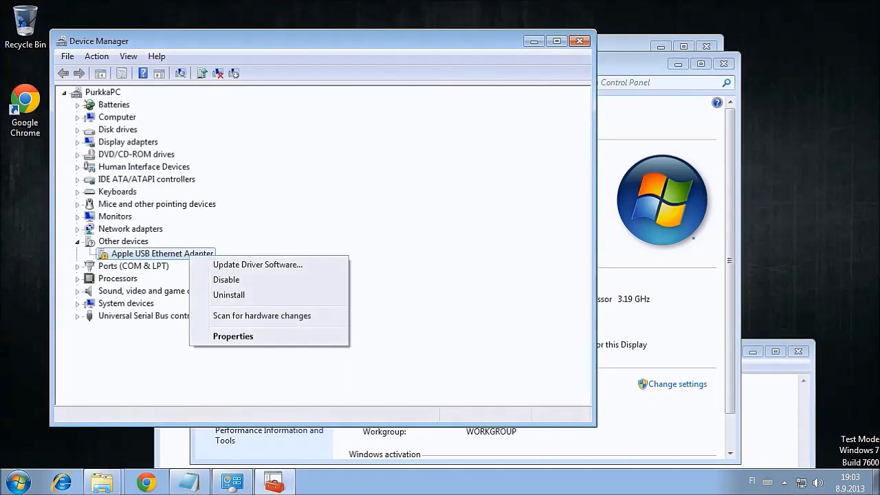
left_click(257, 264)
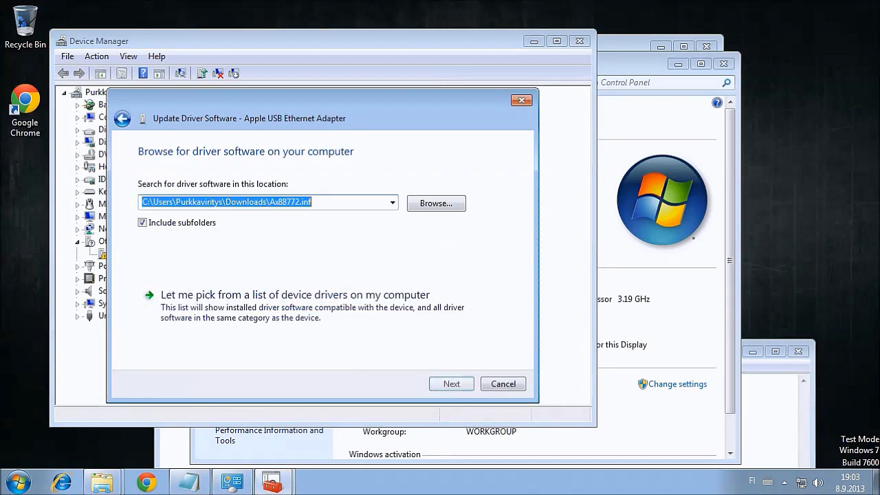
left_click(434, 203)
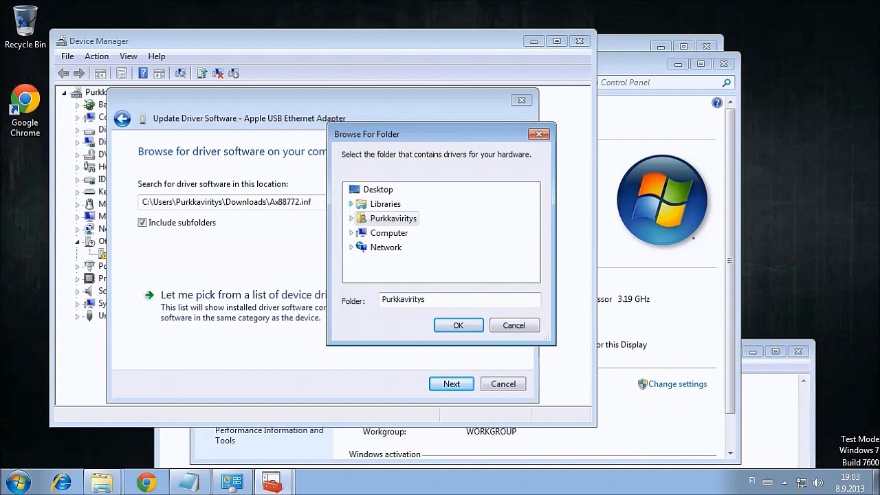
Step: Select the extracted AX88772A Win7 64-bit folder in Downloads as the driver search location
left_click(352, 217)
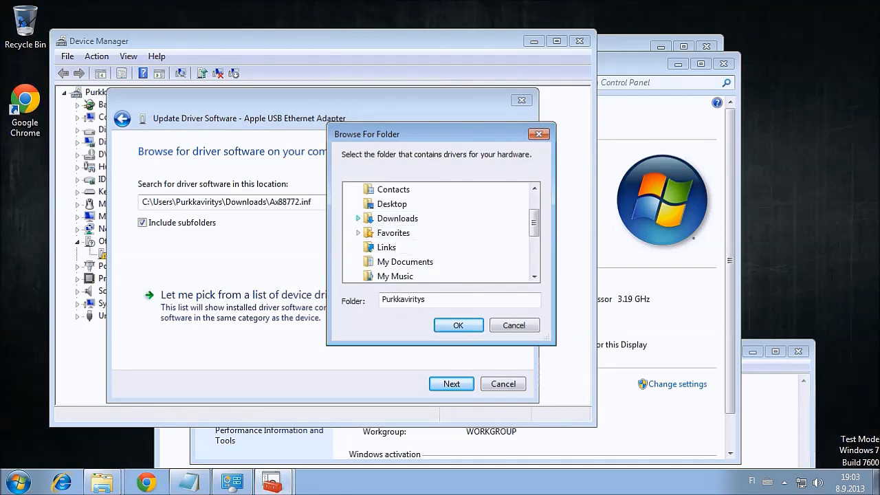
left_click(438, 261)
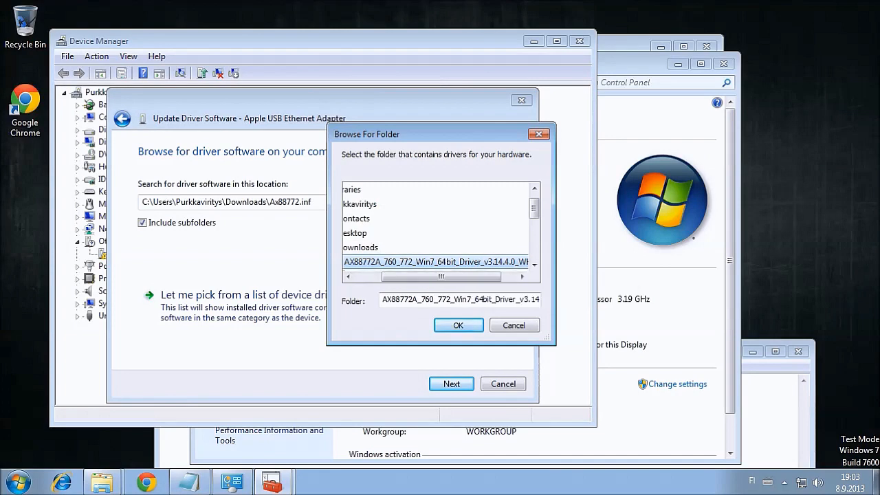
left_click(457, 324)
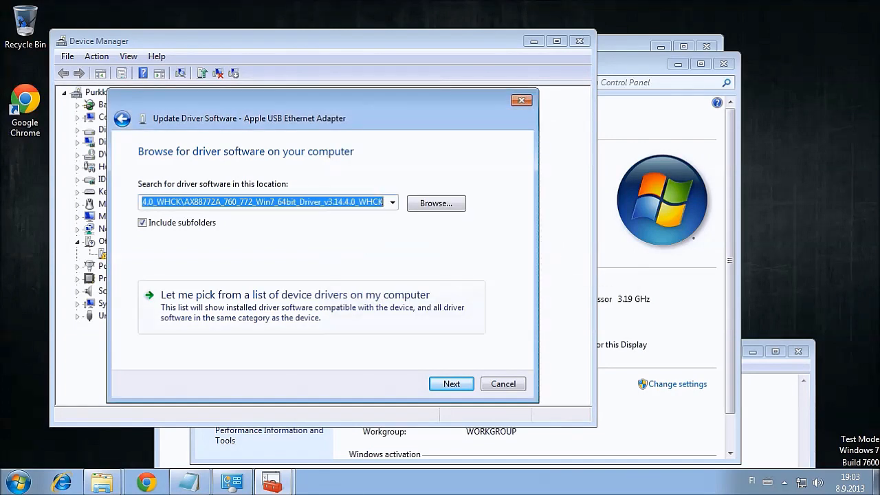